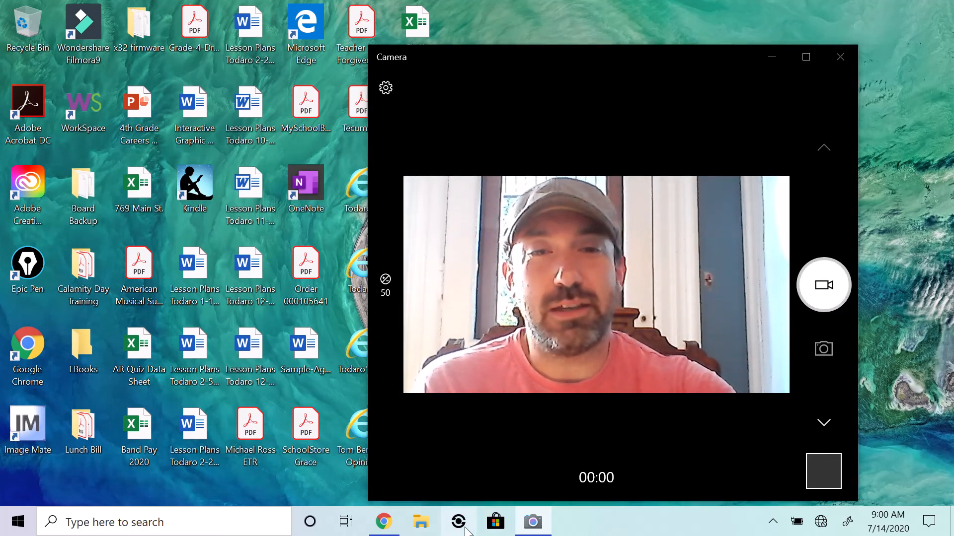
Step: Bring the Screenbits recorder window to the front over the Camera preview
click(458, 521)
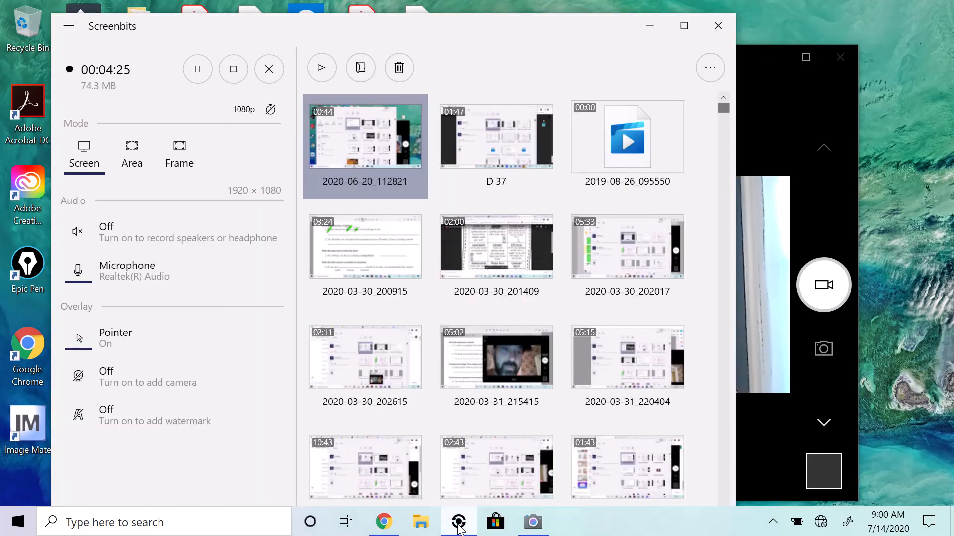